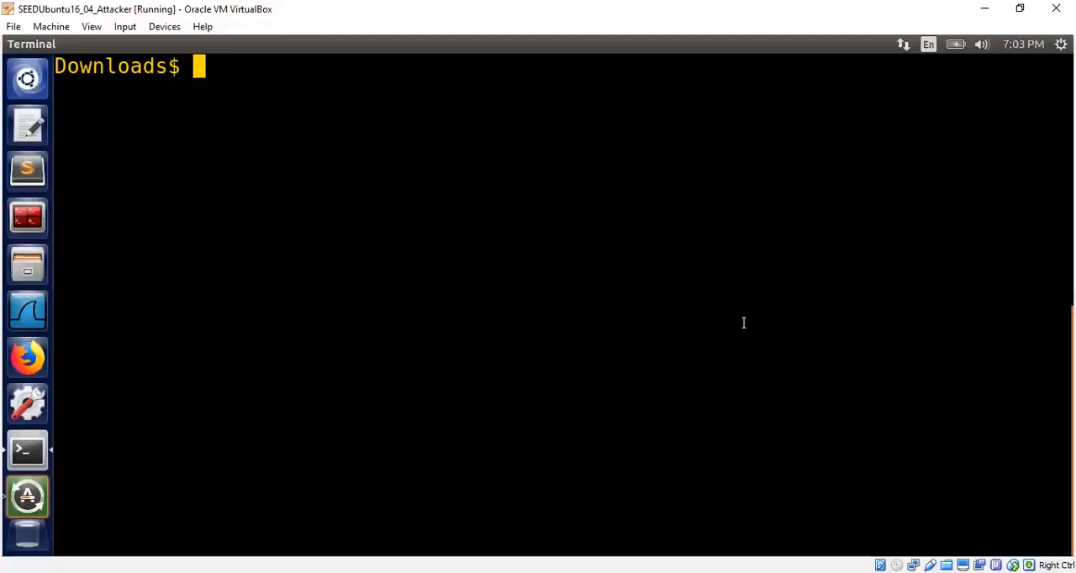
# Clear the terminal screen with the clear command
pyautogui.write('clear')
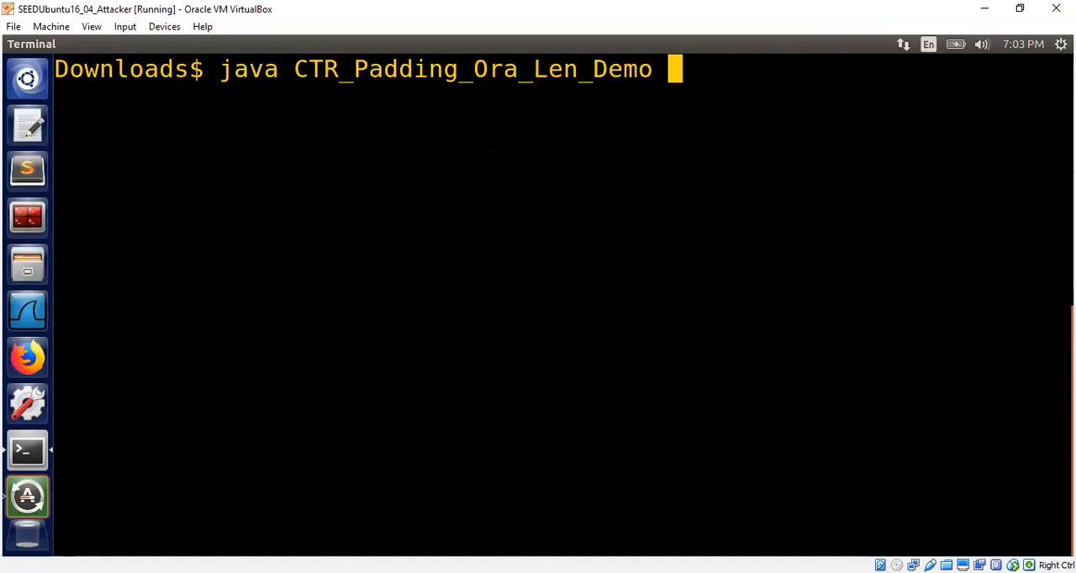
pyautogui.write('Guess')
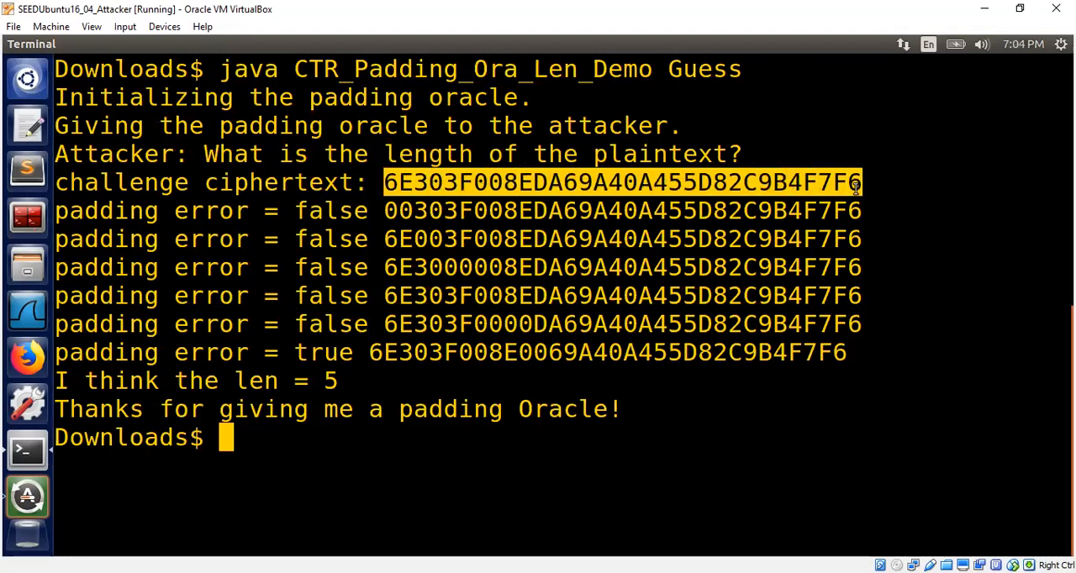
pyautogui.moveTo(901, 202)
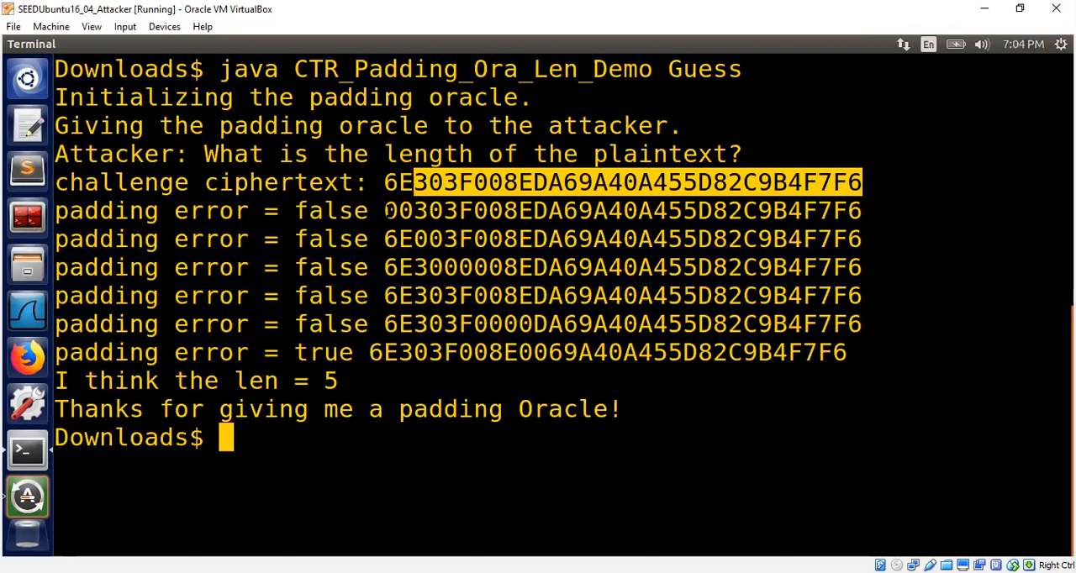
pyautogui.moveTo(419, 230)
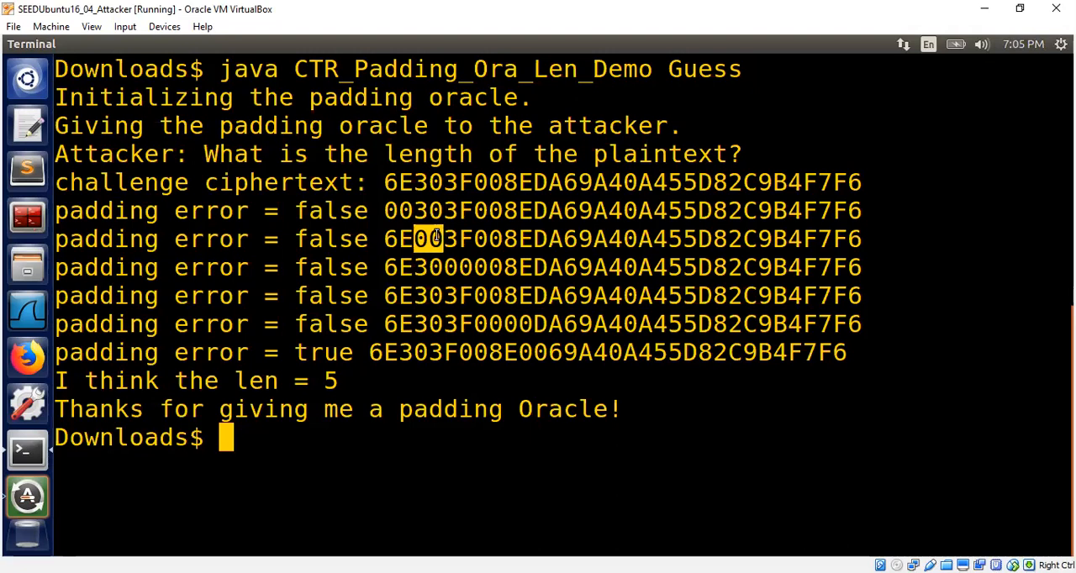
pyautogui.moveTo(377, 328)
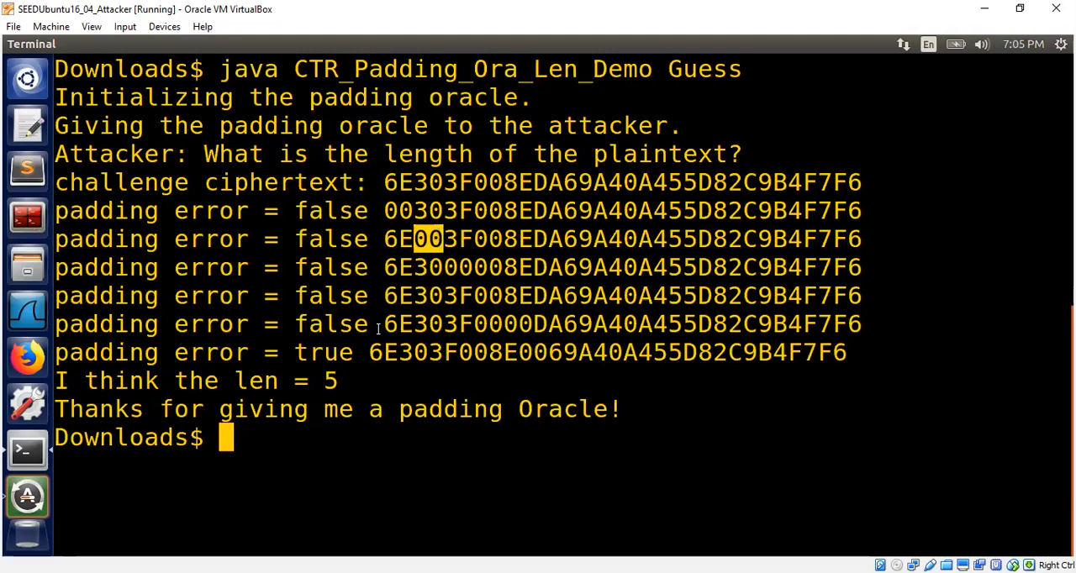
pyautogui.moveTo(373, 353)
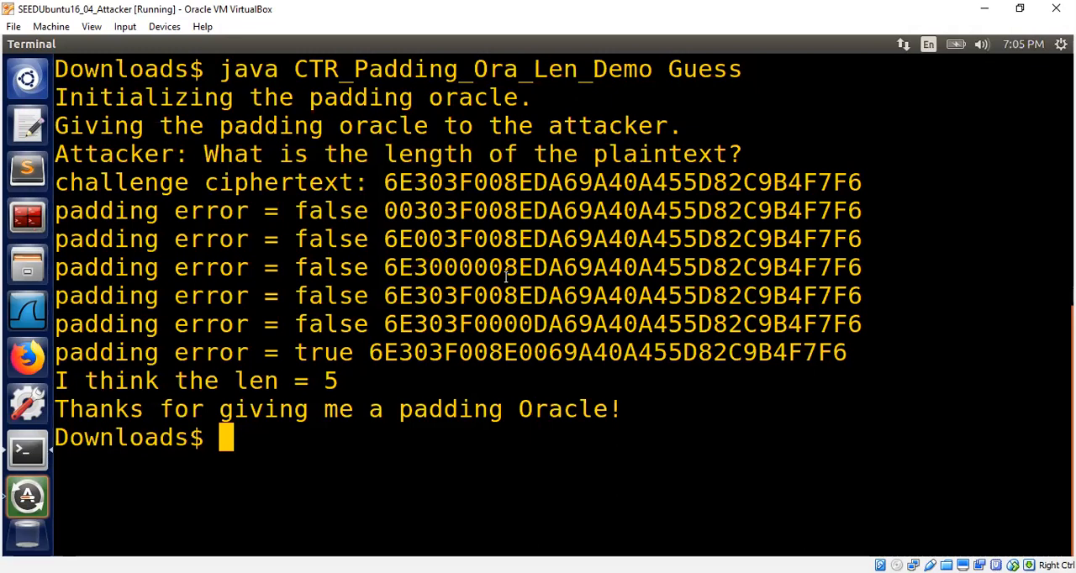
pyautogui.moveTo(504, 276)
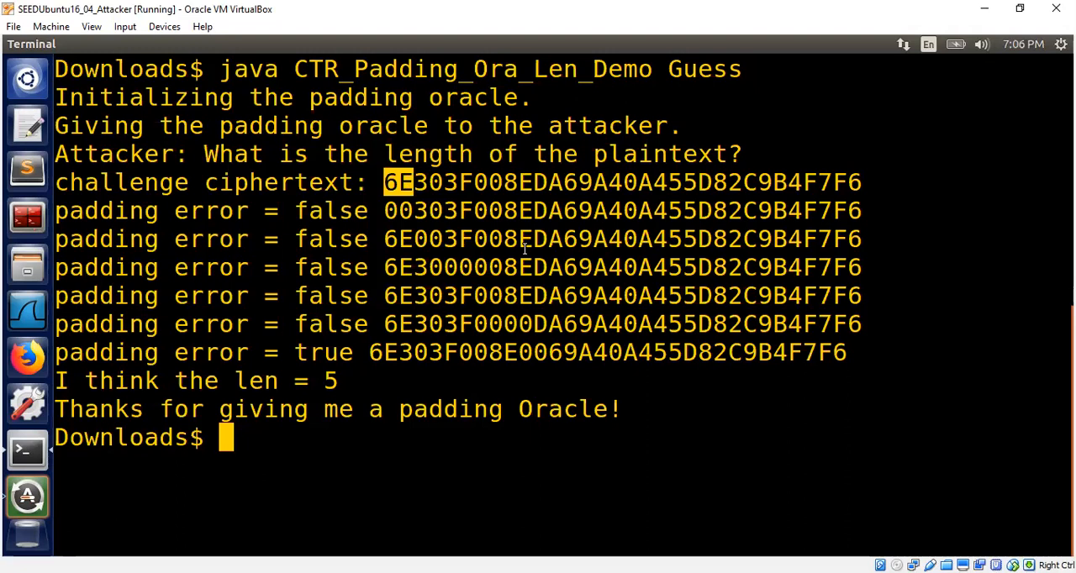
# Open Padding_Ora.java in vim, tab-completing the file name
pyautogui.write('vi P')
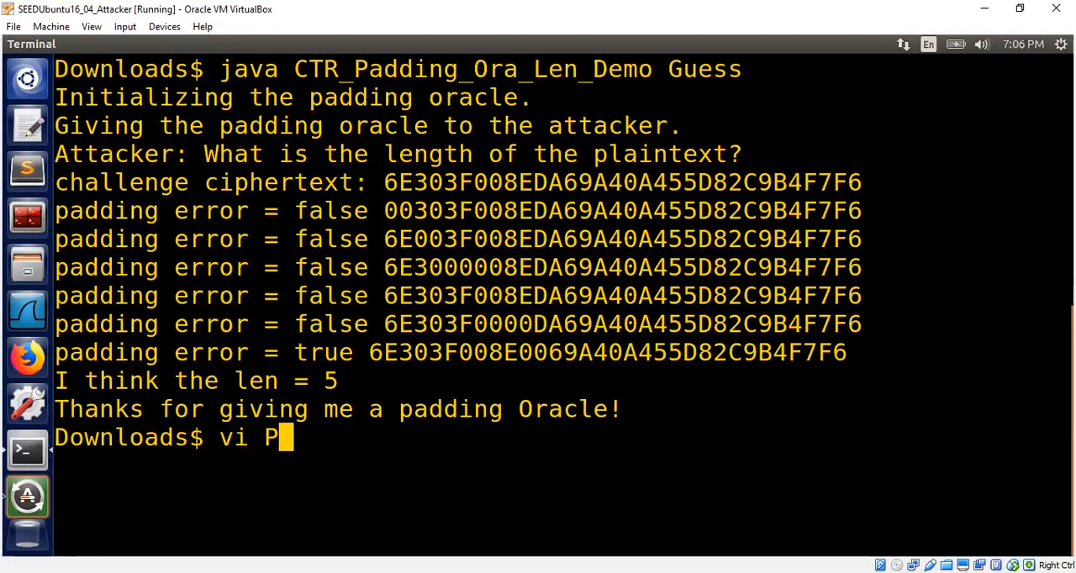
pyautogui.press('Return')
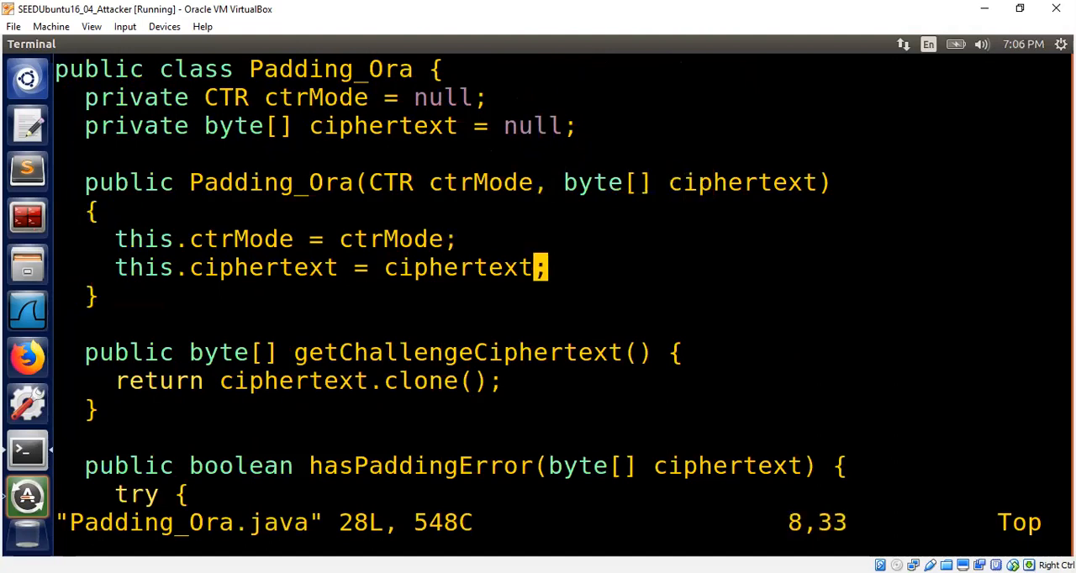
# Review Padding_Ora.java: the hasPaddingError ciphertext parameter, its return false, and the ctrMode constructor parameter
pyautogui.press('Down')
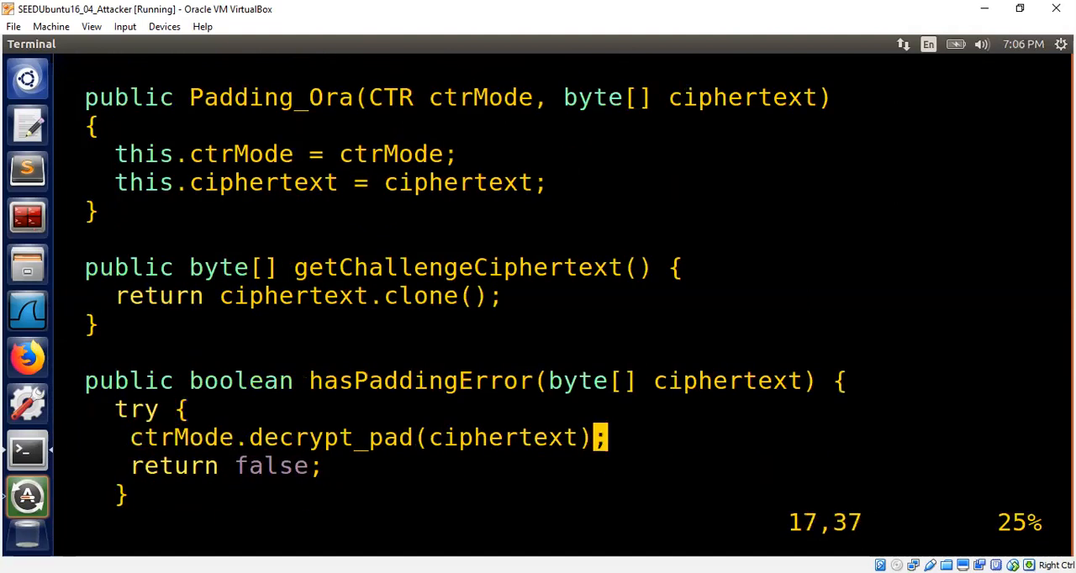
pyautogui.click(673, 380)
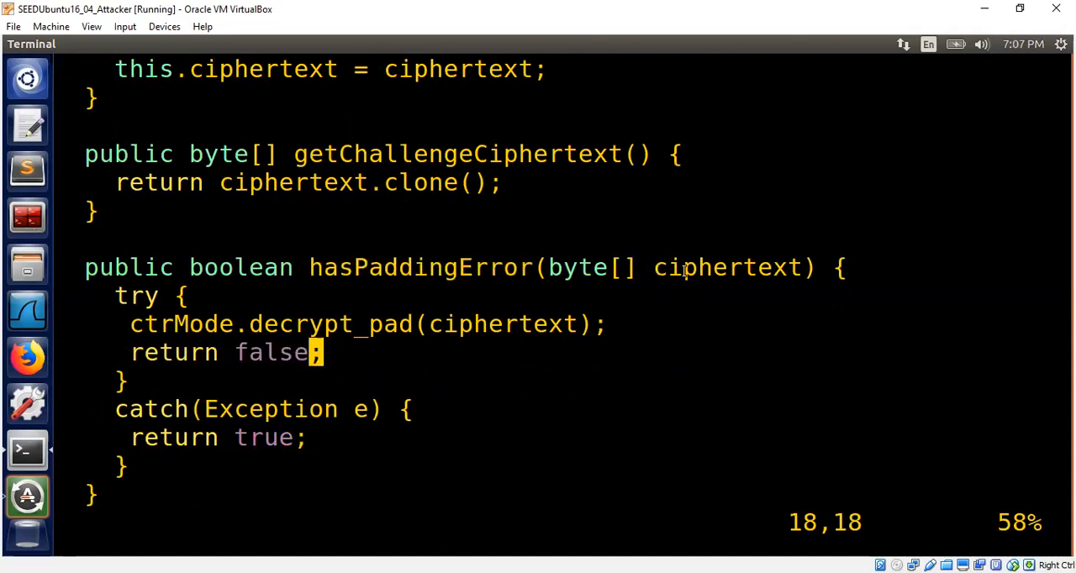
pyautogui.doubleClick(732, 268)
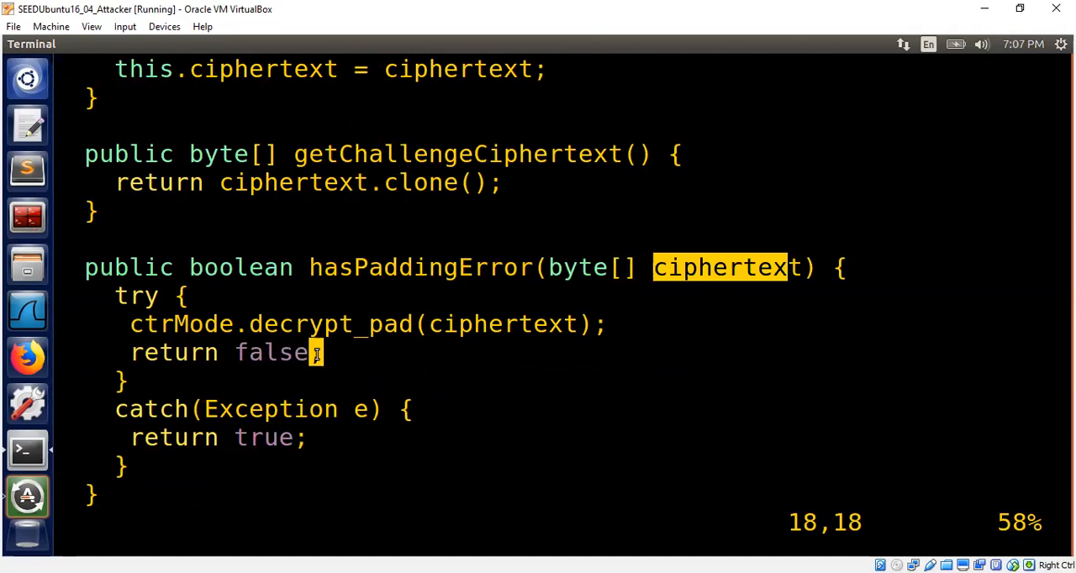
pyautogui.click(599, 325)
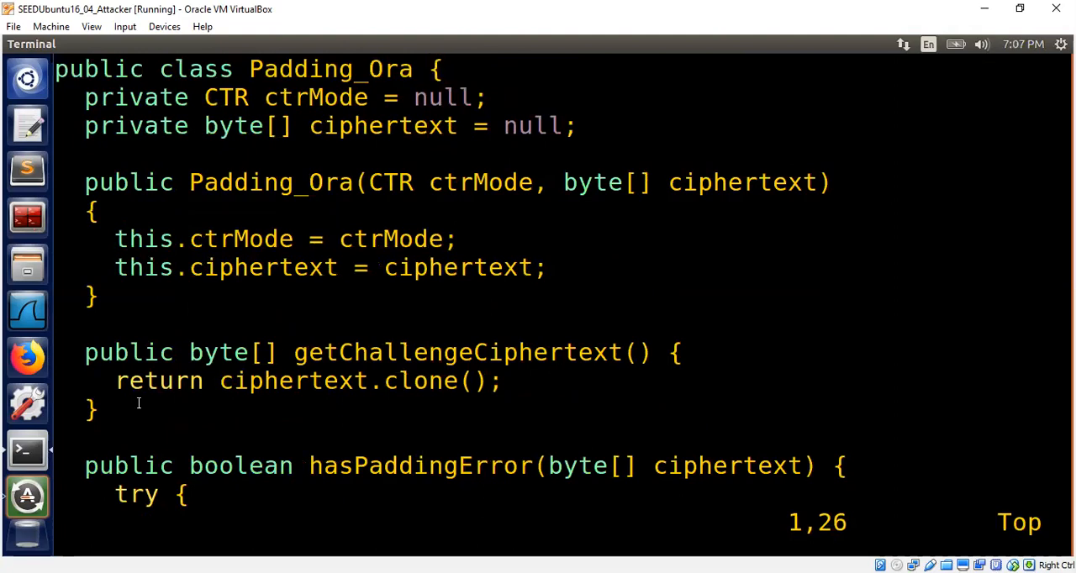
pyautogui.doubleClick(474, 182)
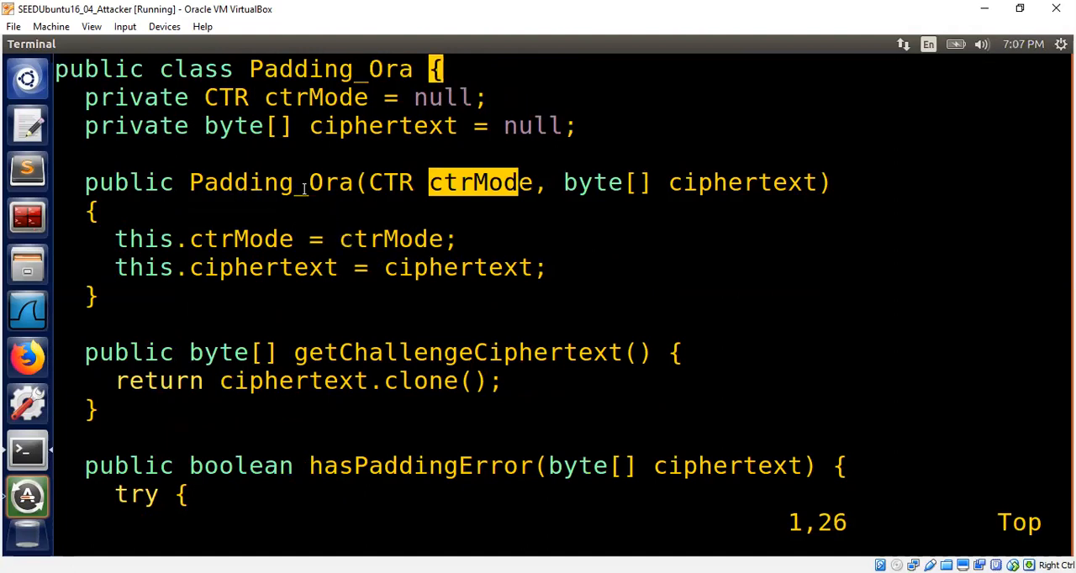
pyautogui.moveTo(570, 252)
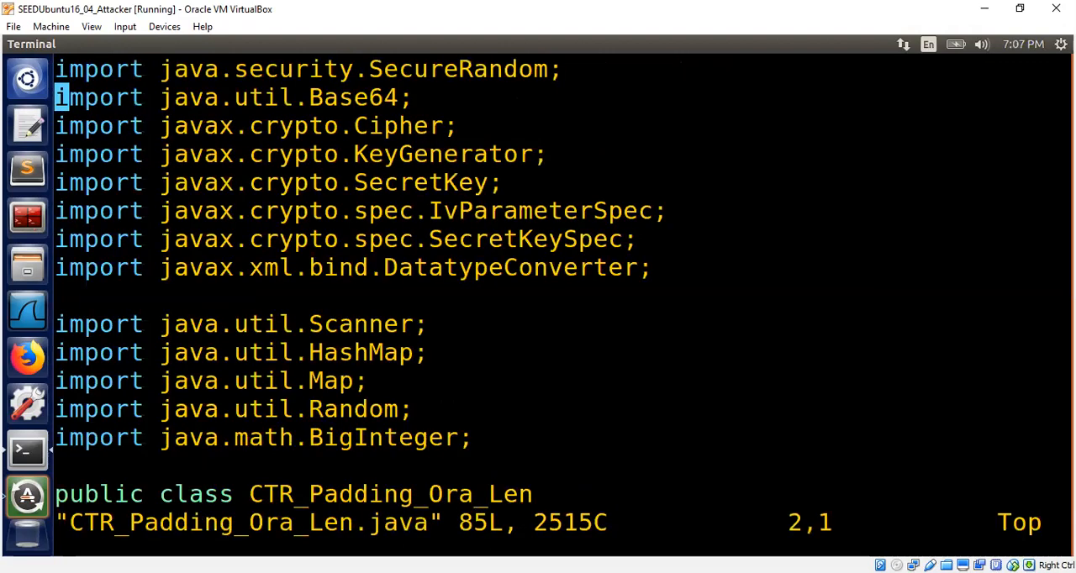
pyautogui.scroll(-3)
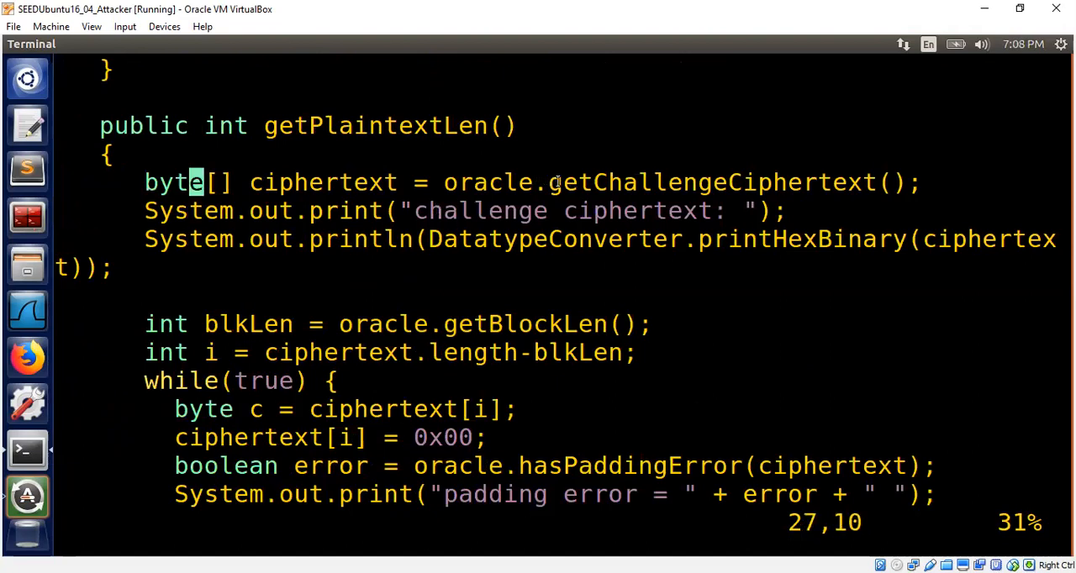
pyautogui.doubleClick(323, 181)
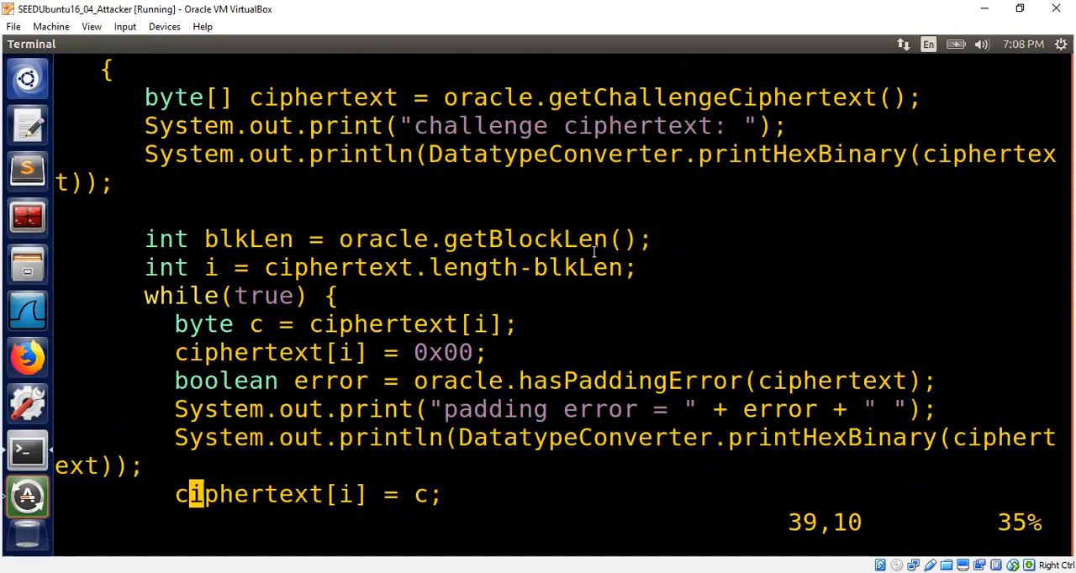
pyautogui.moveTo(191, 495)
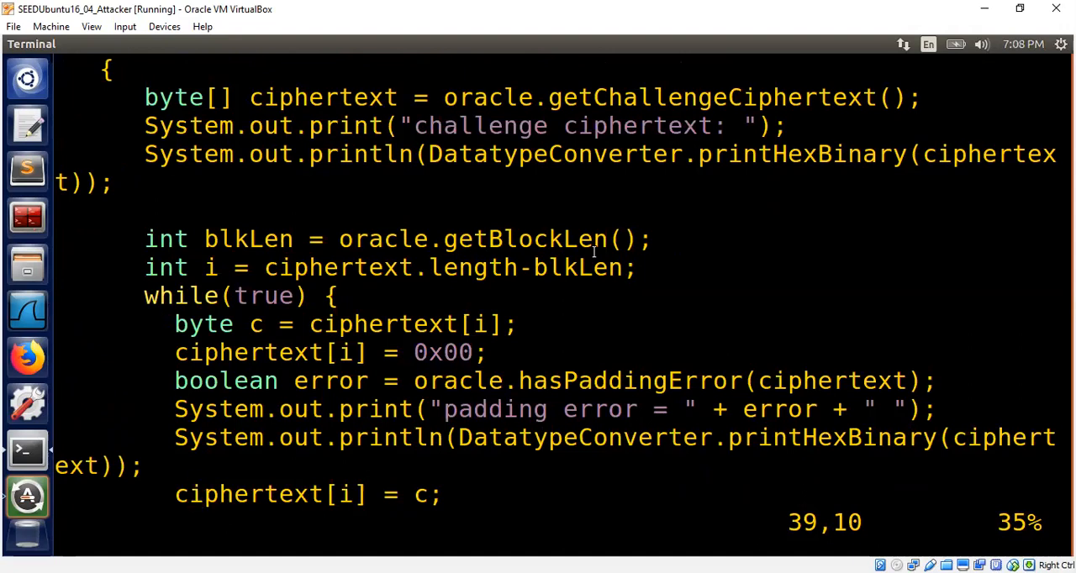